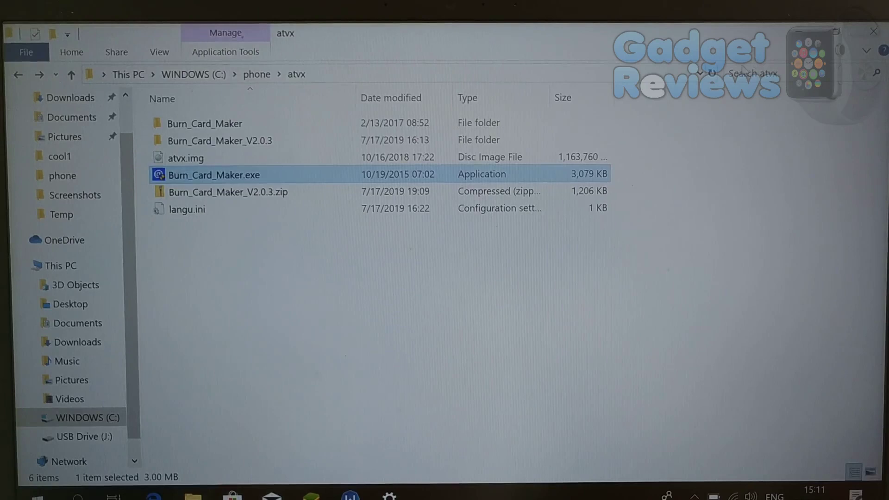
pyautogui.moveTo(362, 250)
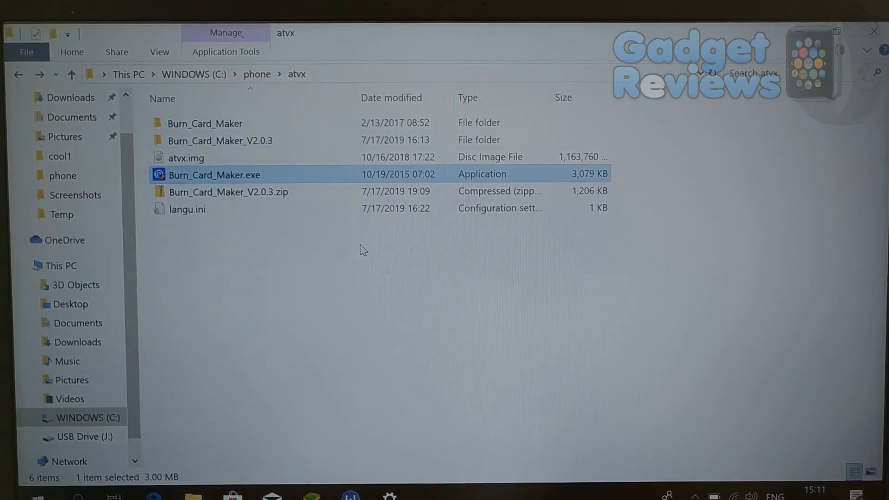
pyautogui.moveTo(228, 192)
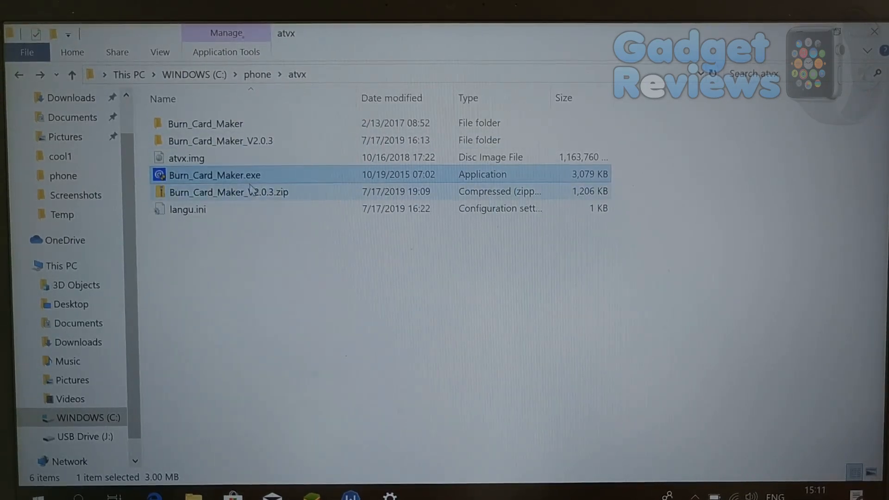
# Launch Burn_Card_Maker.exe from the atvx folder and approve the User Account Control prompt.
pyautogui.doubleClick(214, 174)
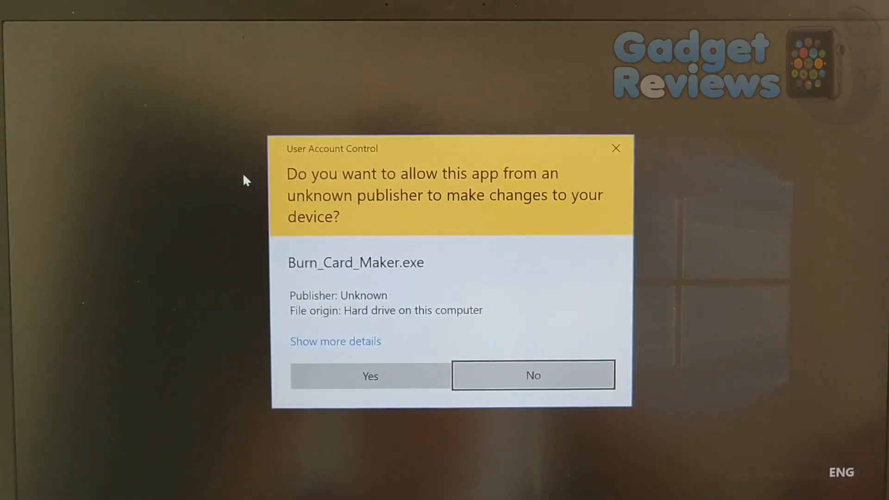
pyautogui.click(369, 375)
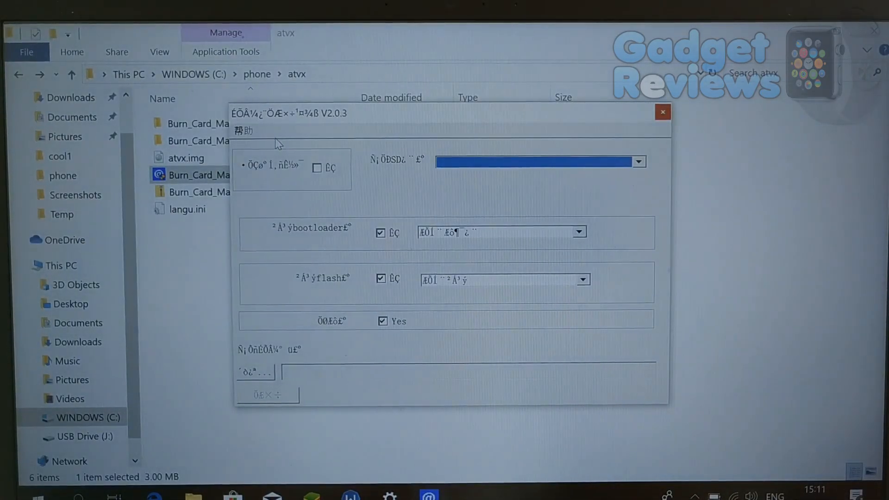
# Check the version info, then set the Help language option to English Version.
pyautogui.click(242, 131)
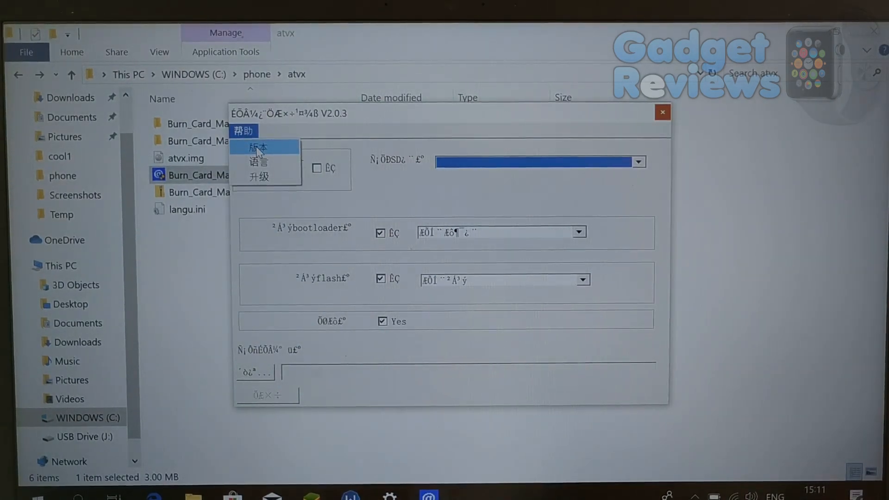
pyautogui.click(259, 146)
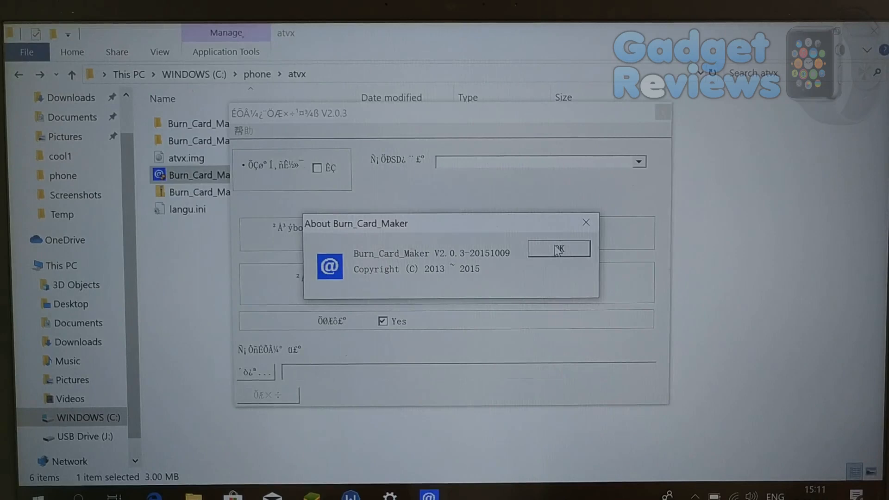
pyautogui.click(558, 249)
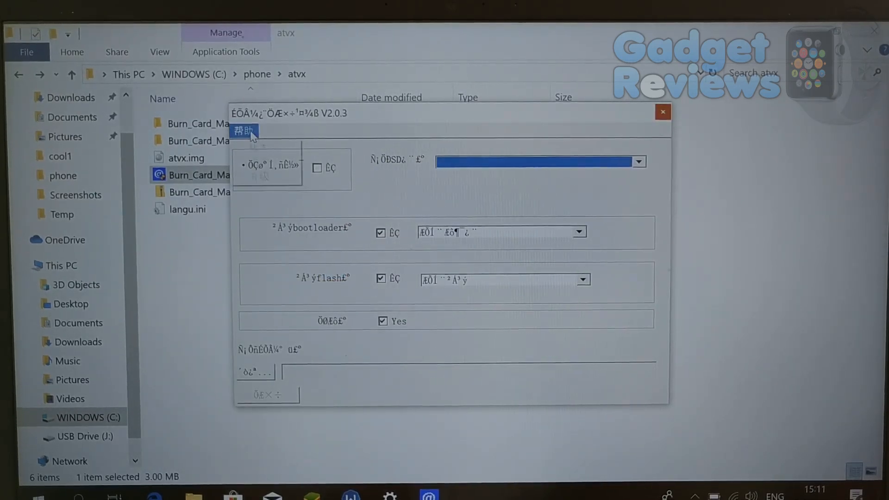
pyautogui.click(243, 131)
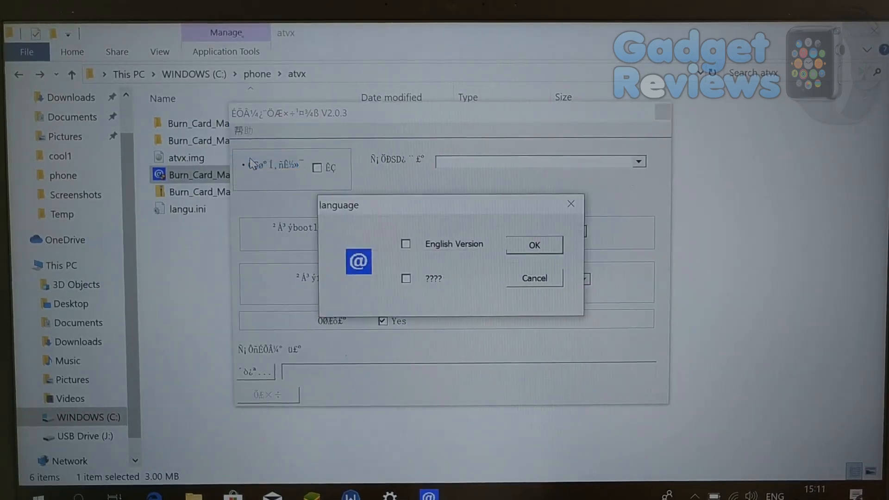
pyautogui.click(406, 244)
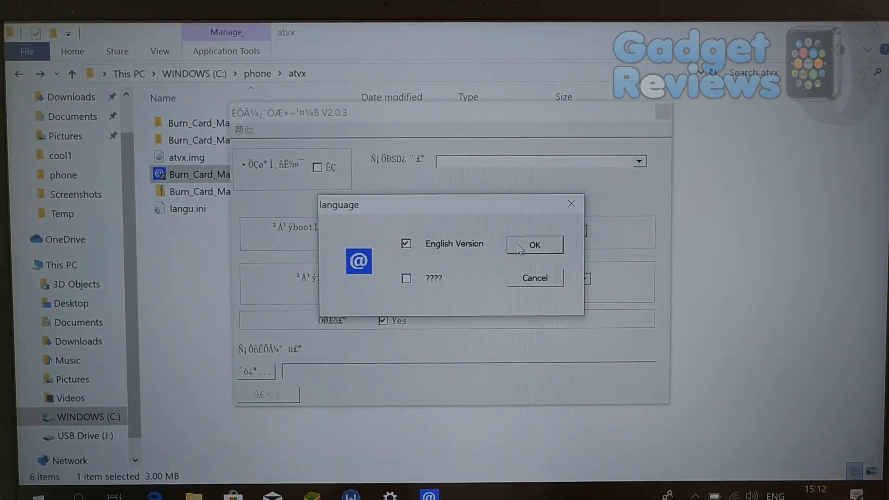
pyautogui.click(533, 245)
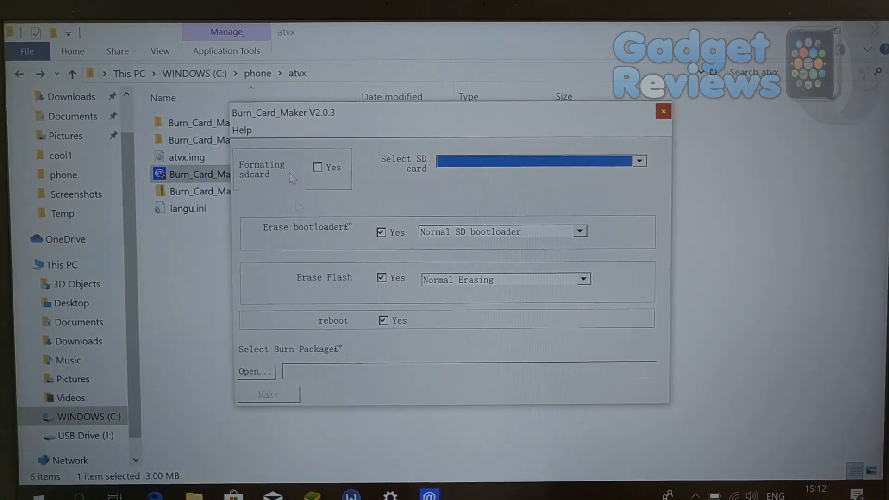
# Close the WINDOWS (C:) properties and check USB Drive (J:) capacity in its Properties.
pyautogui.click(242, 130)
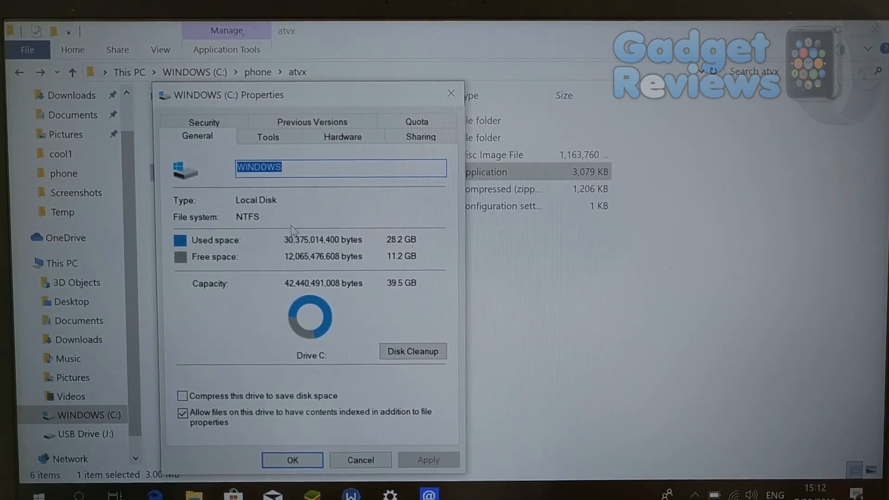
pyautogui.moveTo(366, 347)
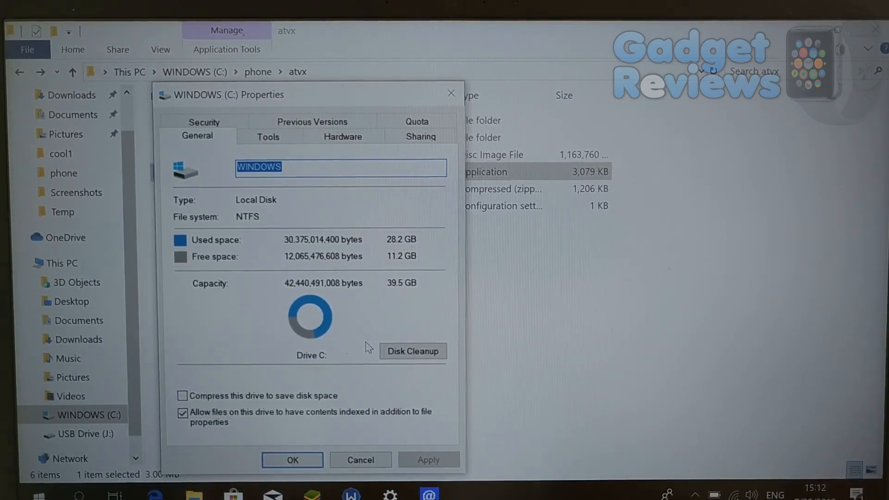
pyautogui.click(359, 460)
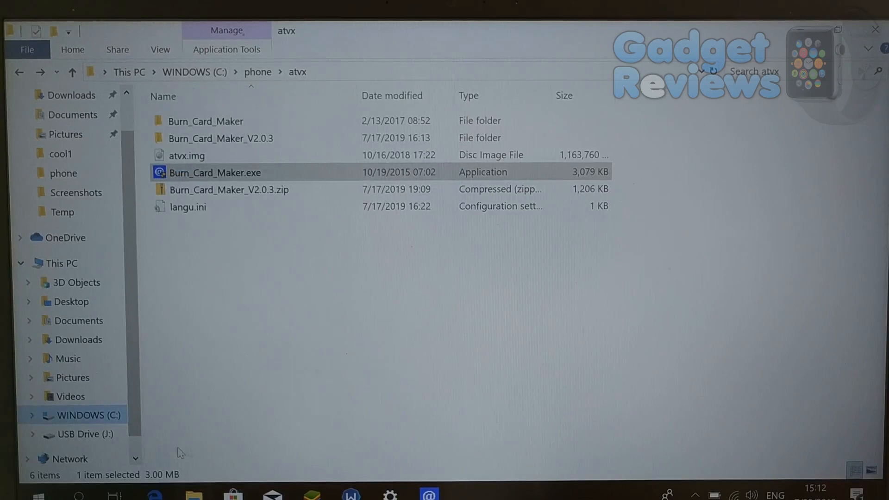
pyautogui.click(83, 434)
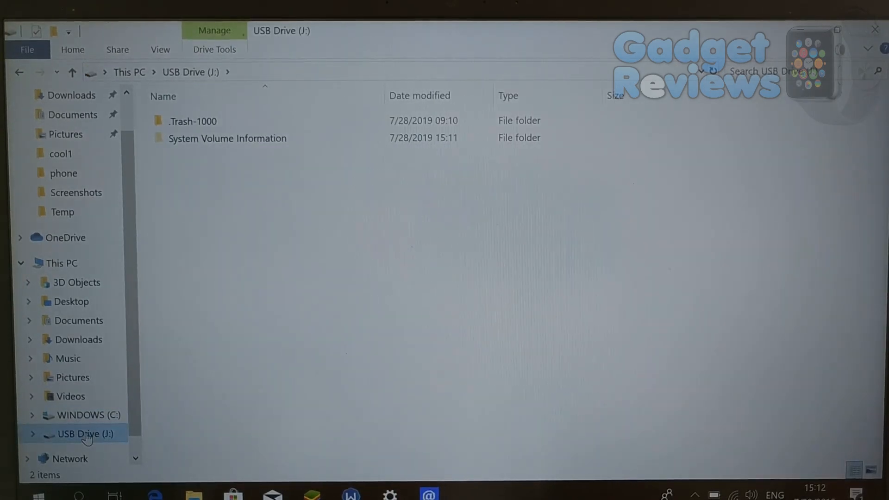
pyautogui.rightClick(79, 433)
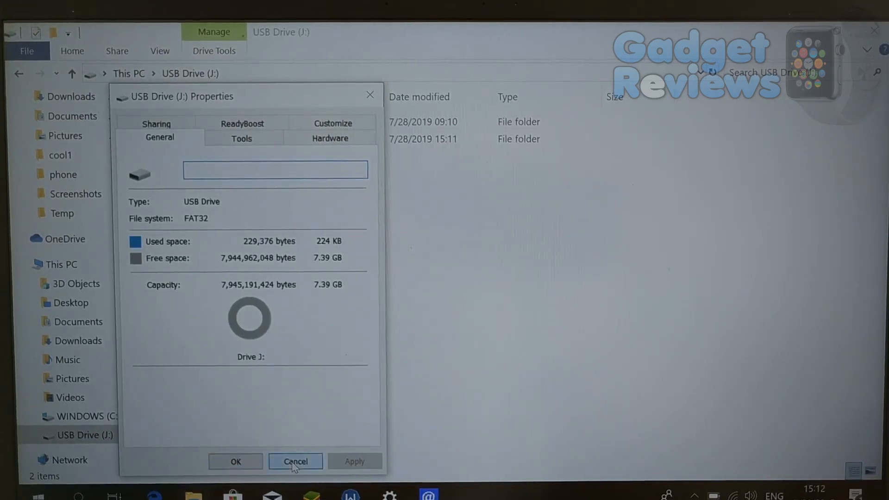
pyautogui.click(295, 460)
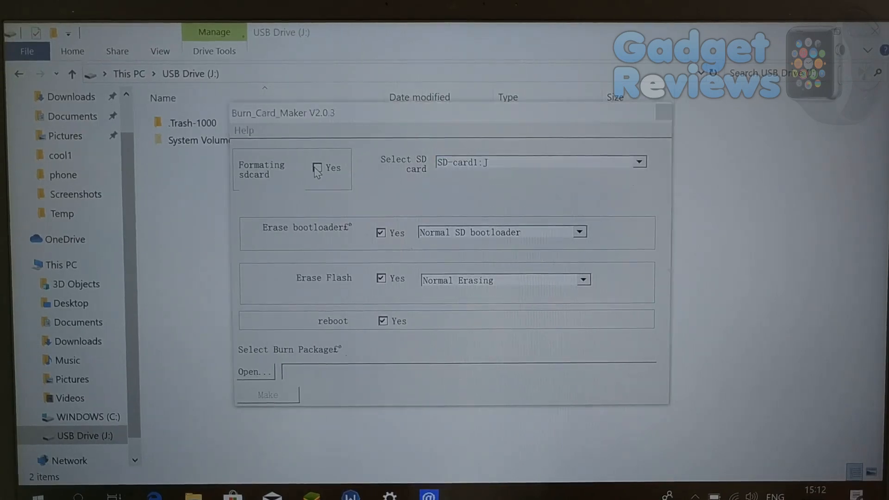
# Enable SD card formatting and enter ATVX as the volume label.
pyautogui.click(318, 167)
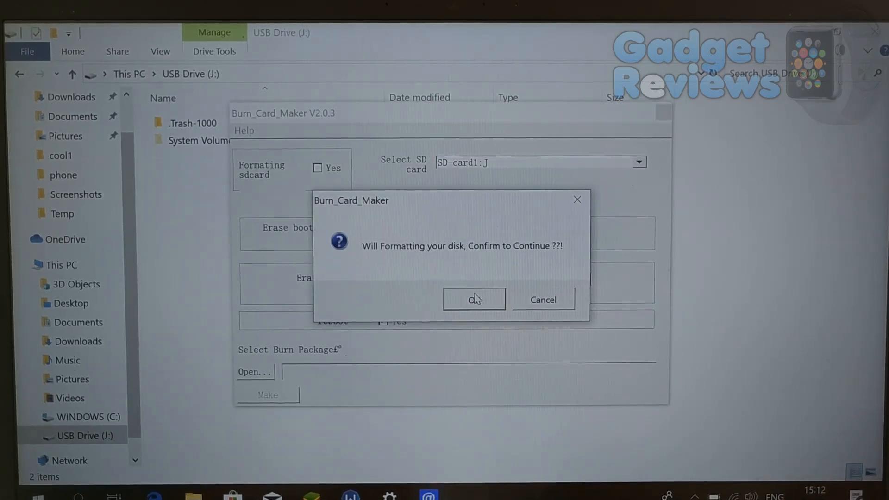
pyautogui.click(472, 300)
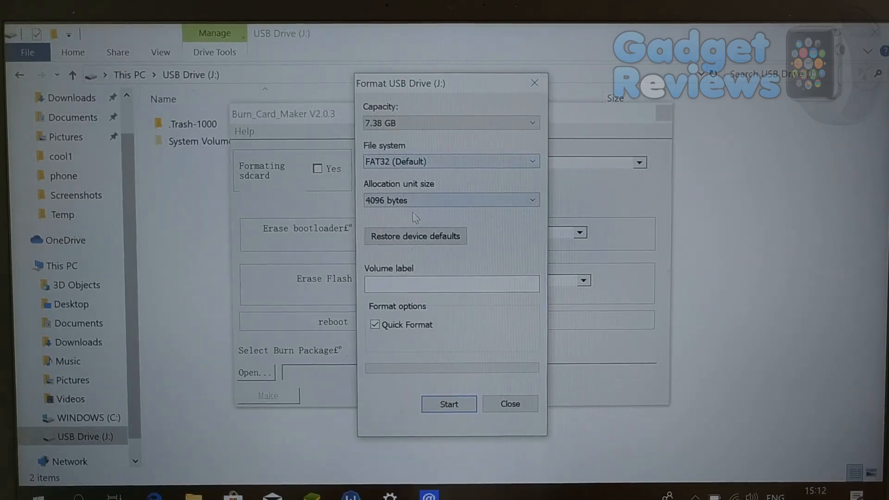
pyautogui.click(450, 283)
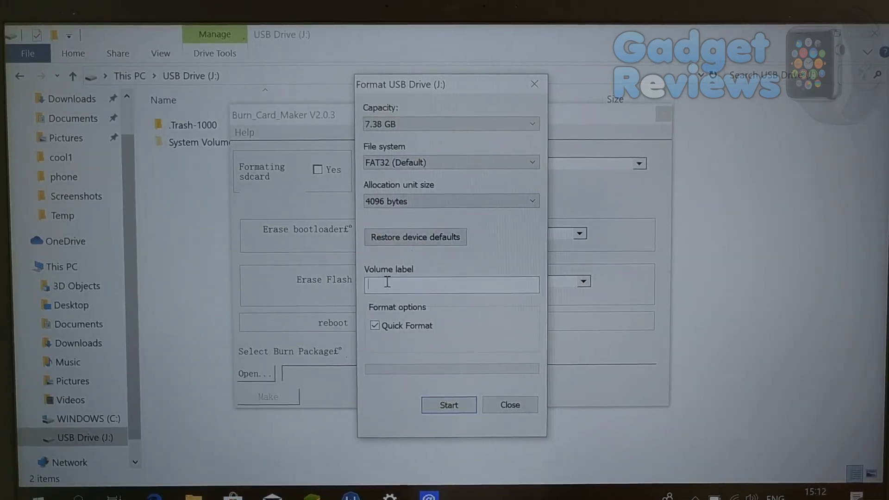
pyautogui.write('at')
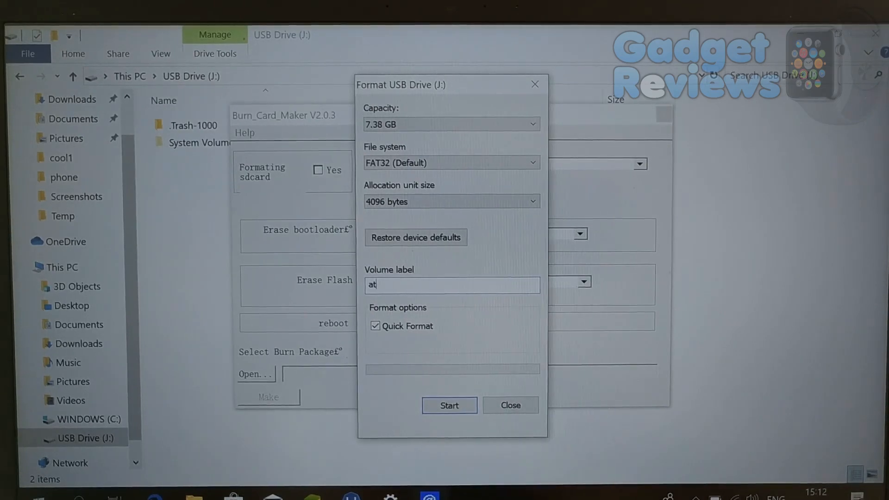
pyautogui.write('vx')
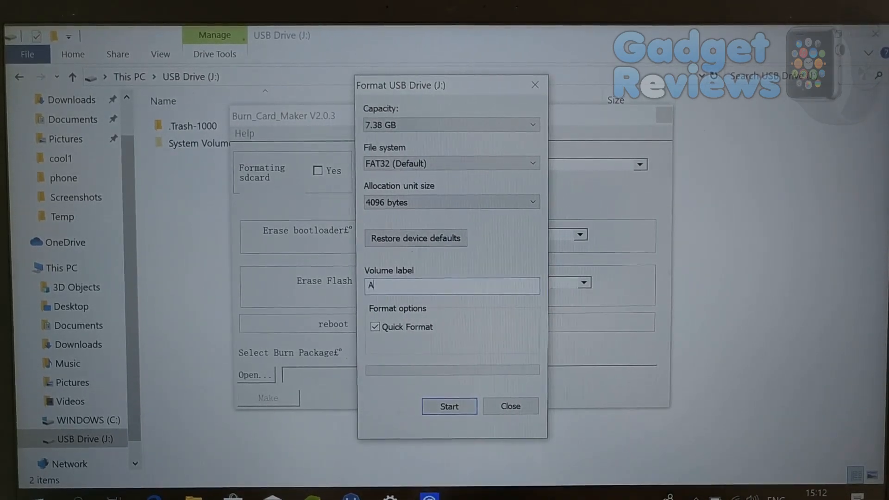
pyautogui.write('TVX')
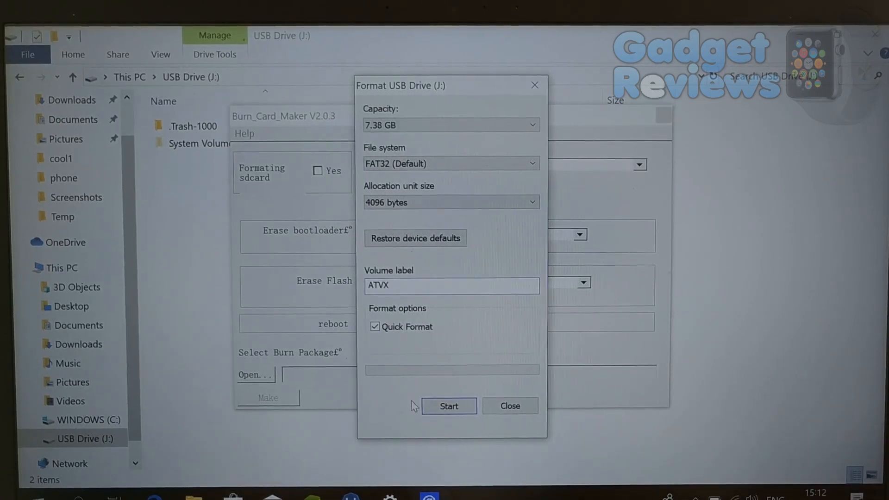
# Run the quick FAT32 format of drive J, confirm erasing, and close the format window.
pyautogui.click(449, 405)
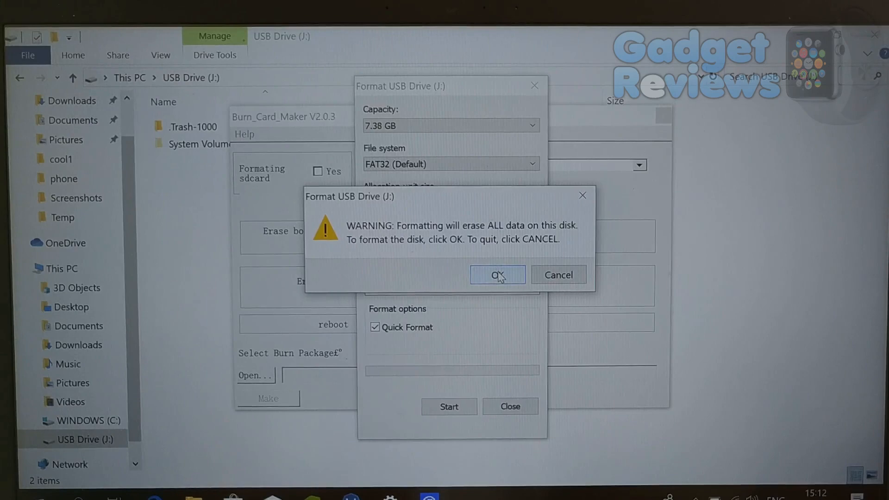
pyautogui.click(497, 275)
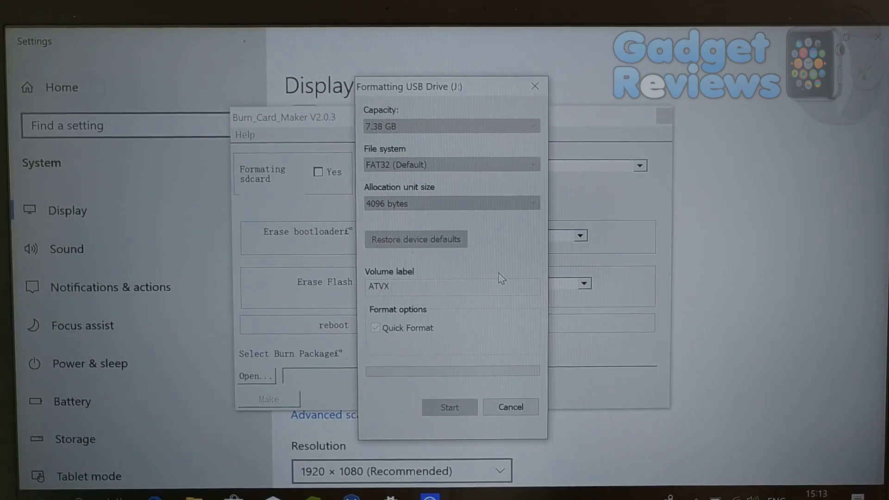
pyautogui.click(448, 406)
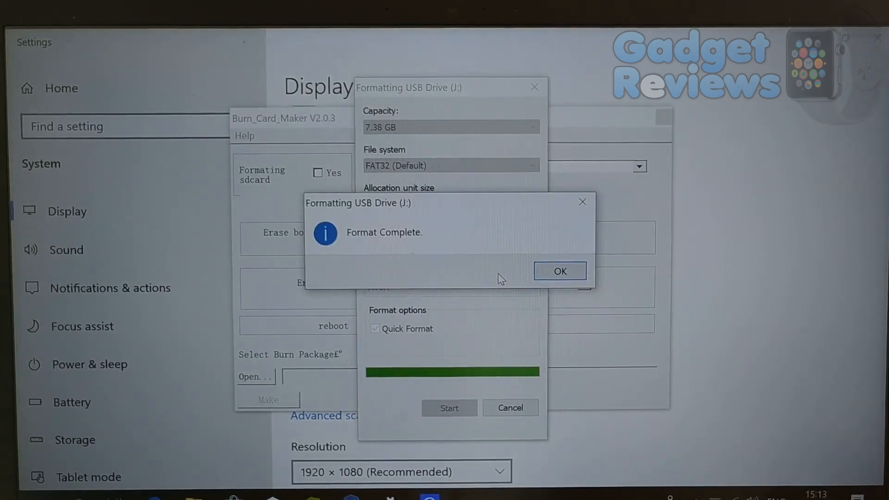
pyautogui.click(559, 271)
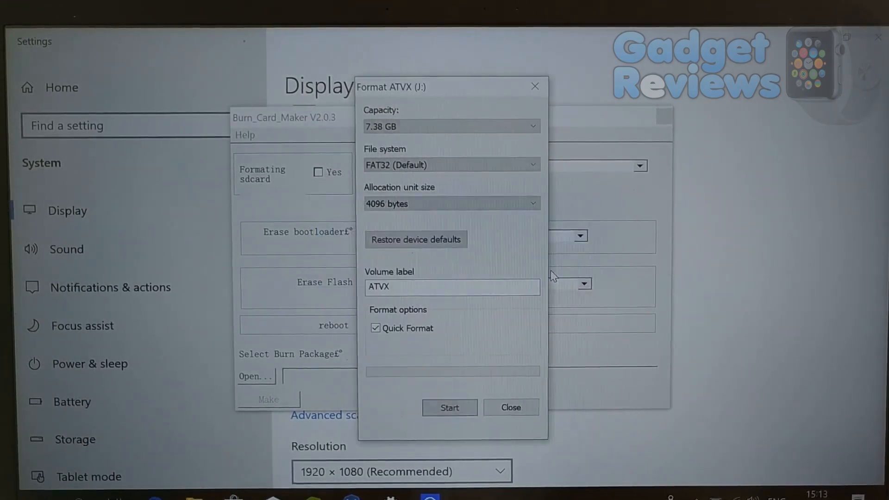
pyautogui.click(509, 407)
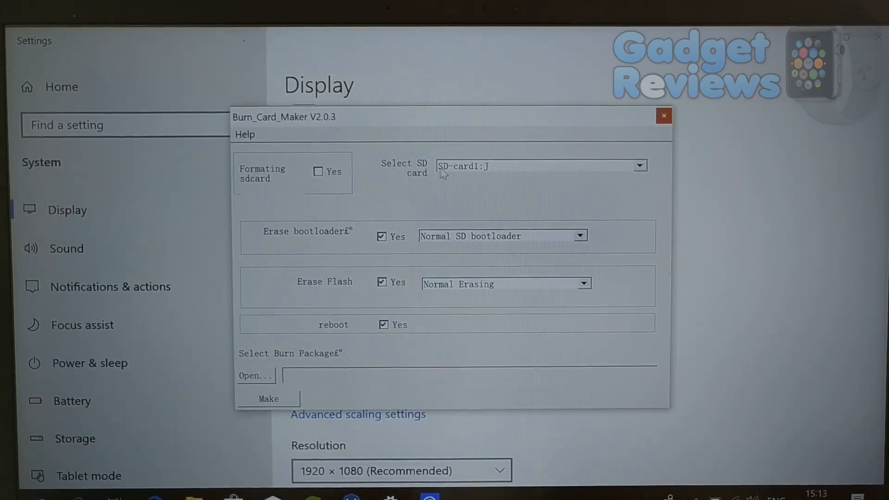
pyautogui.moveTo(518, 249)
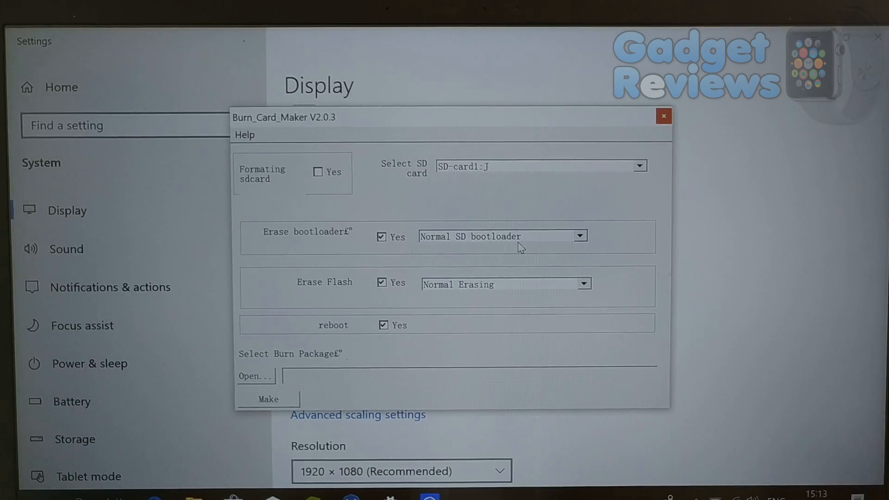
# Keep Normal SD bootloader, set Erase Flash to Force Erasing, and untick reboot.
pyautogui.click(579, 236)
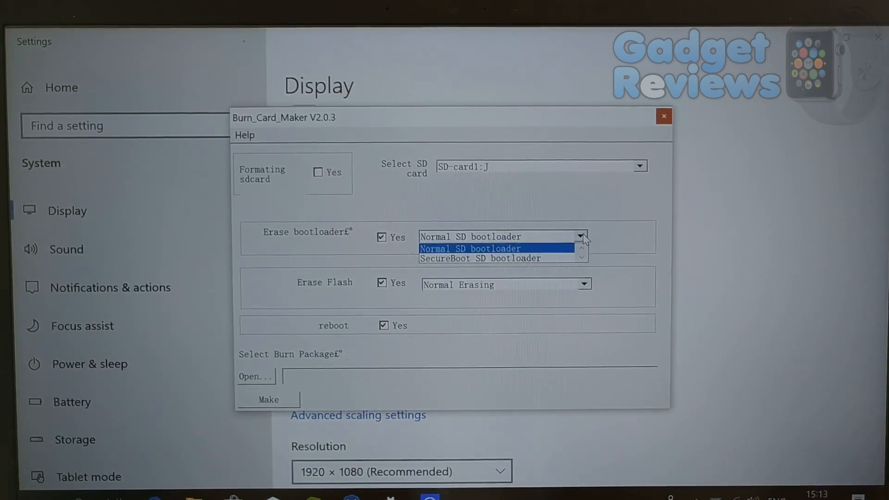
pyautogui.click(469, 248)
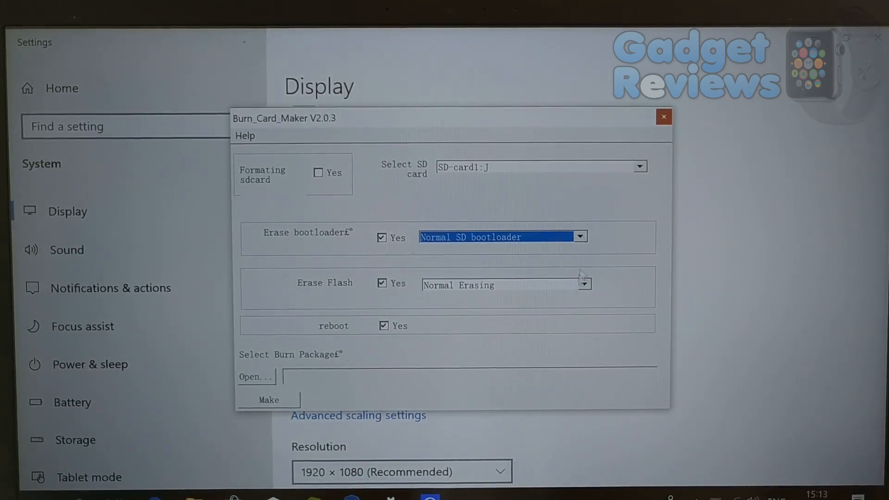
pyautogui.click(584, 285)
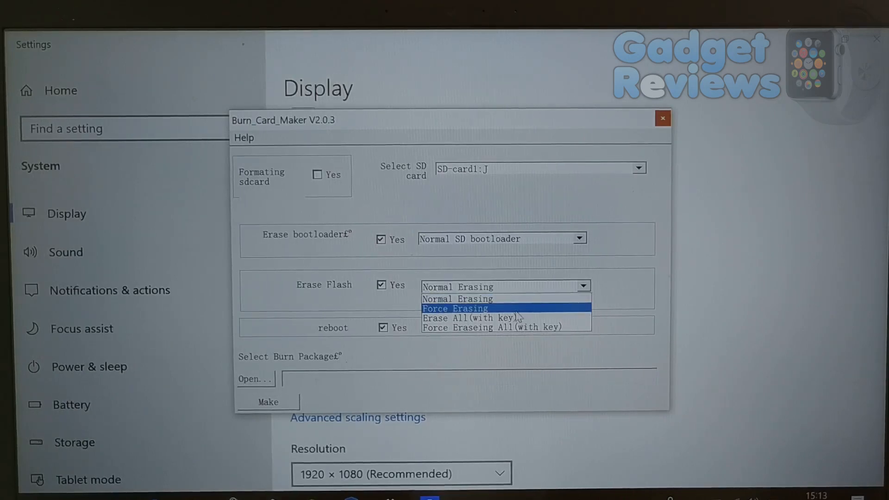
pyautogui.click(454, 308)
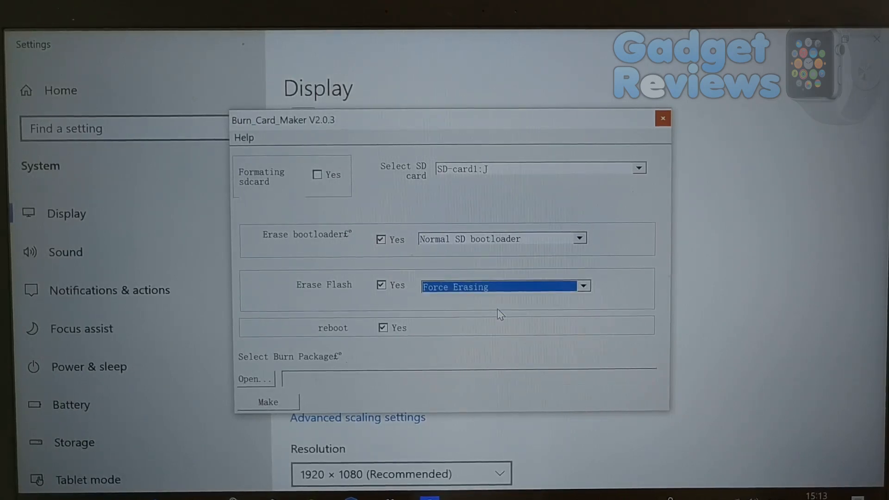
pyautogui.moveTo(411, 358)
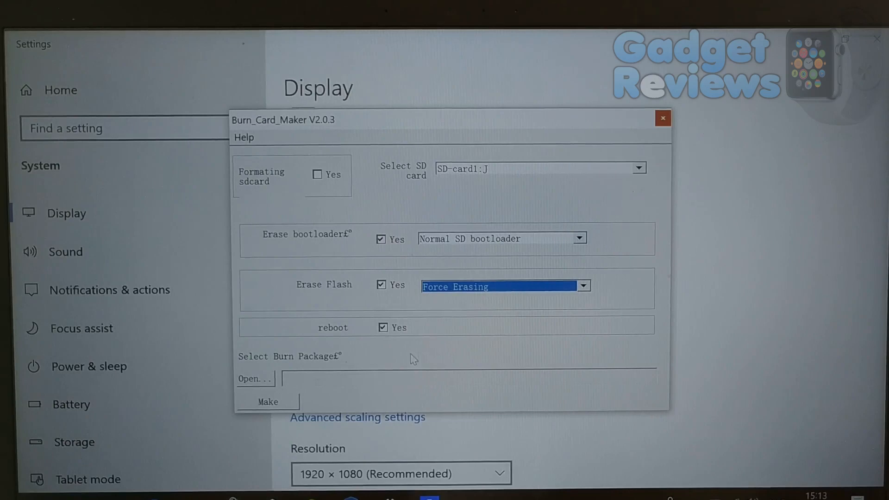
pyautogui.click(382, 327)
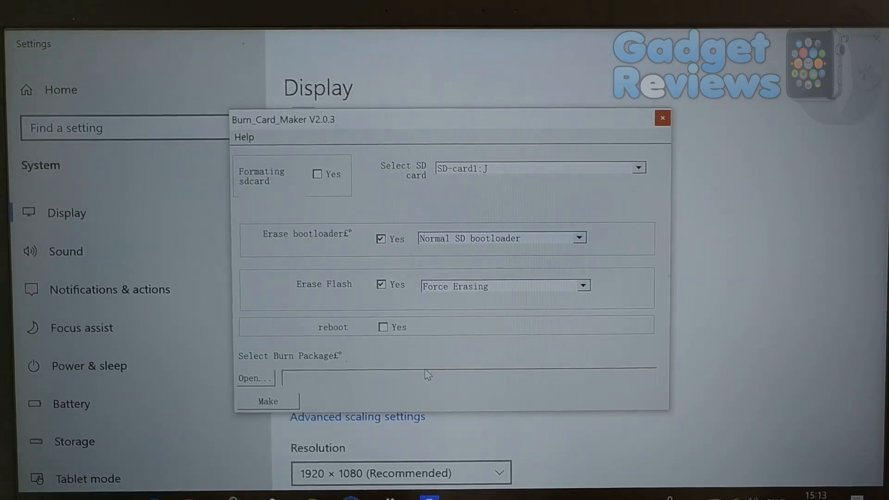
pyautogui.moveTo(339, 403)
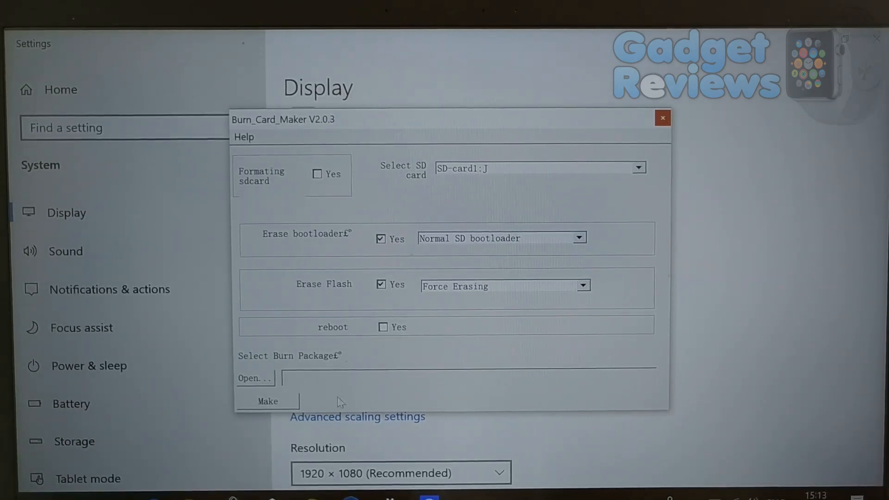
pyautogui.moveTo(271, 280)
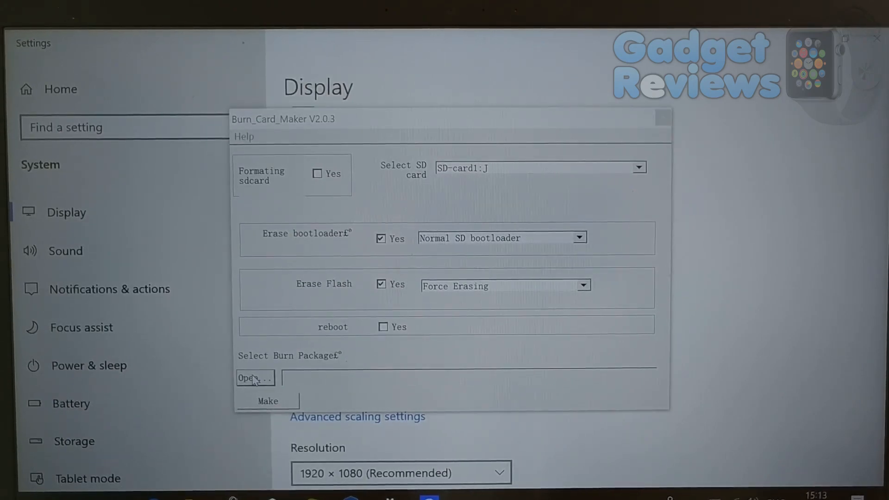
# Browse to the atvx folder and select atvx.img as the burn package.
pyautogui.click(254, 377)
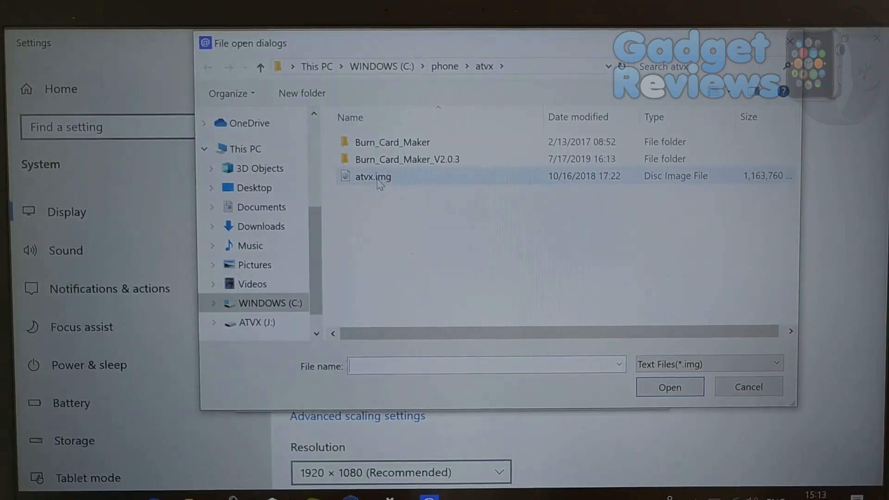
pyautogui.click(372, 177)
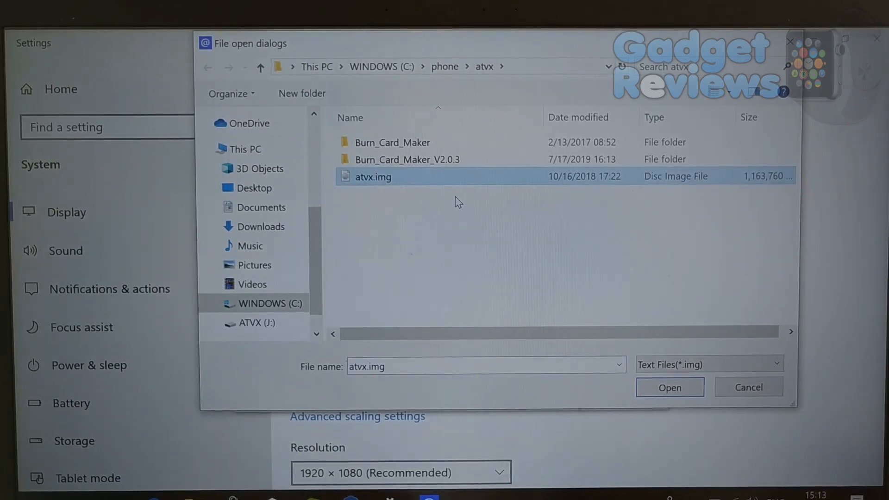
pyautogui.moveTo(340, 102)
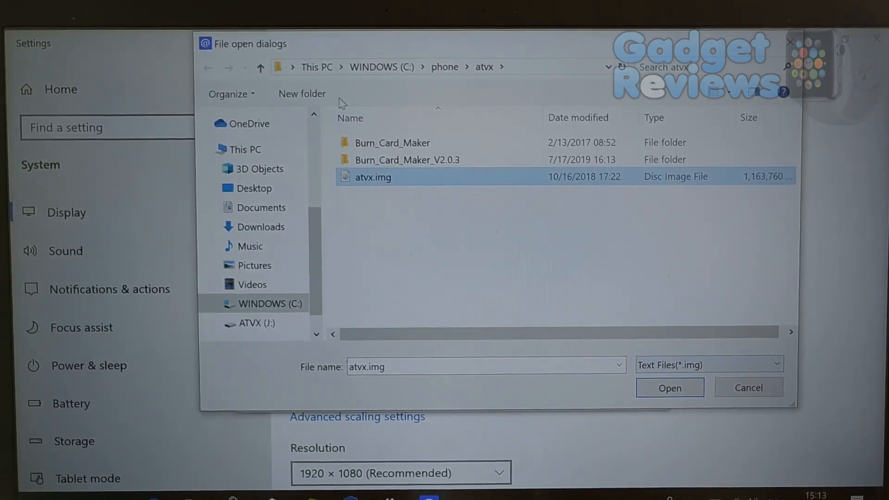